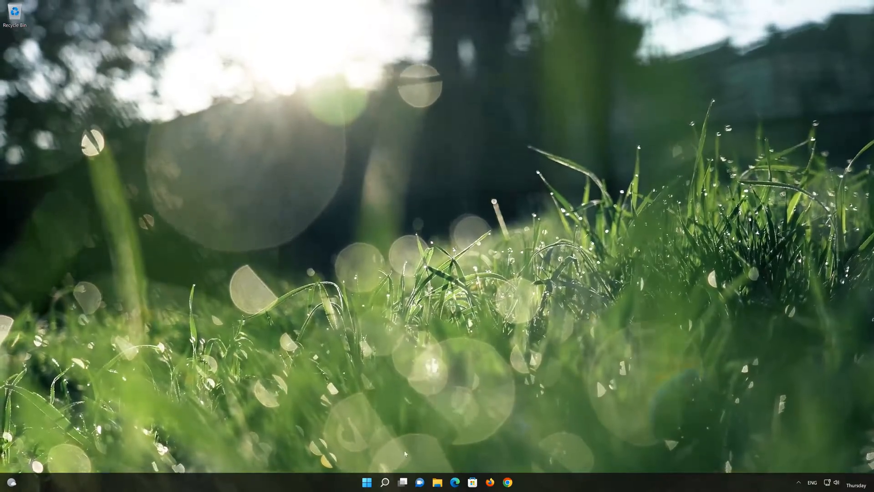
- Launch Settings from the Start menu and go to the Apps category
left_click(367, 482)
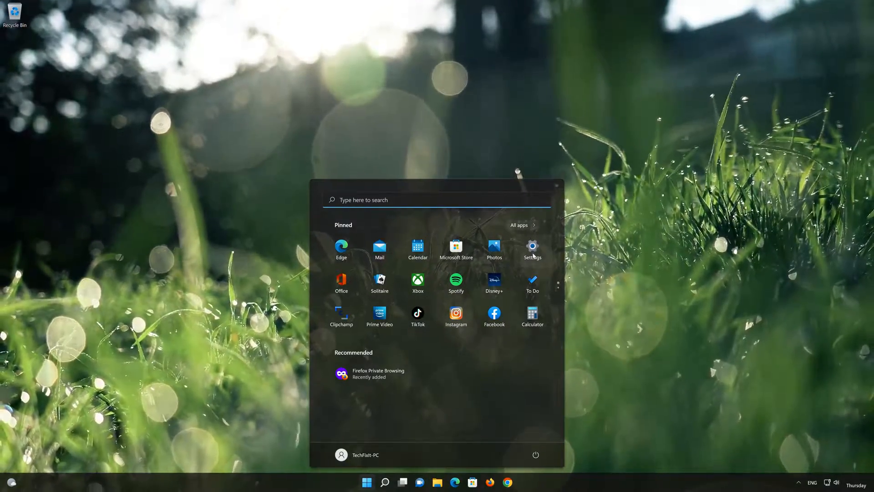
left_click(532, 247)
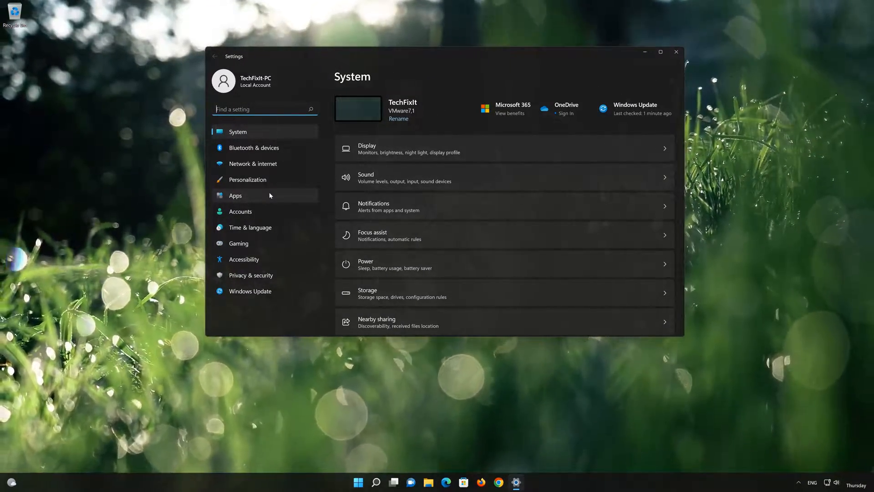
left_click(235, 195)
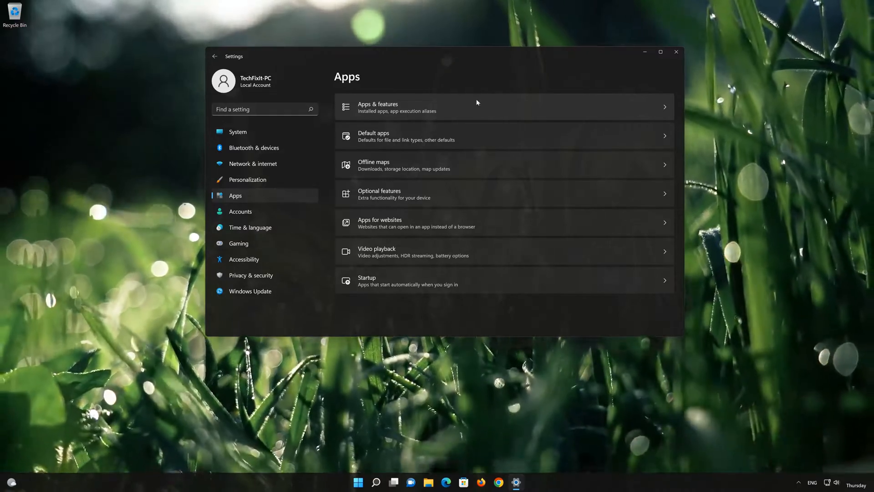
- In Apps & features, show the options menu for the Mail and Calendar app
left_click(391, 108)
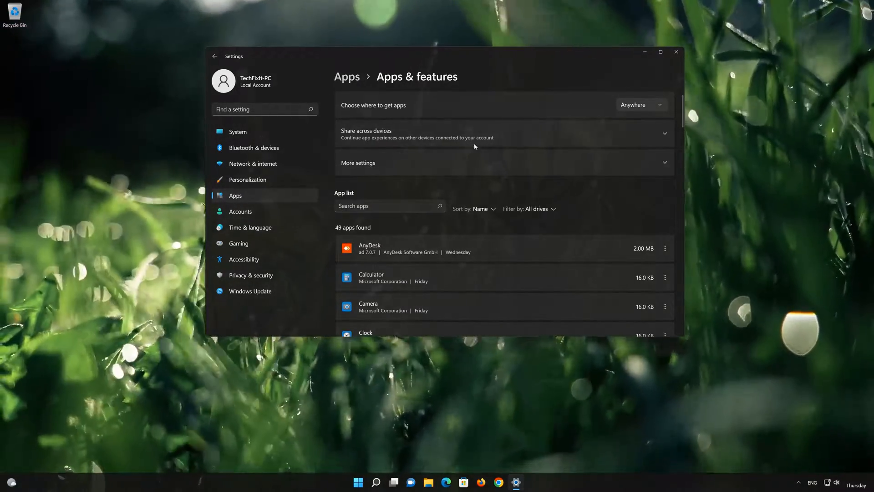
scroll("down", 3)
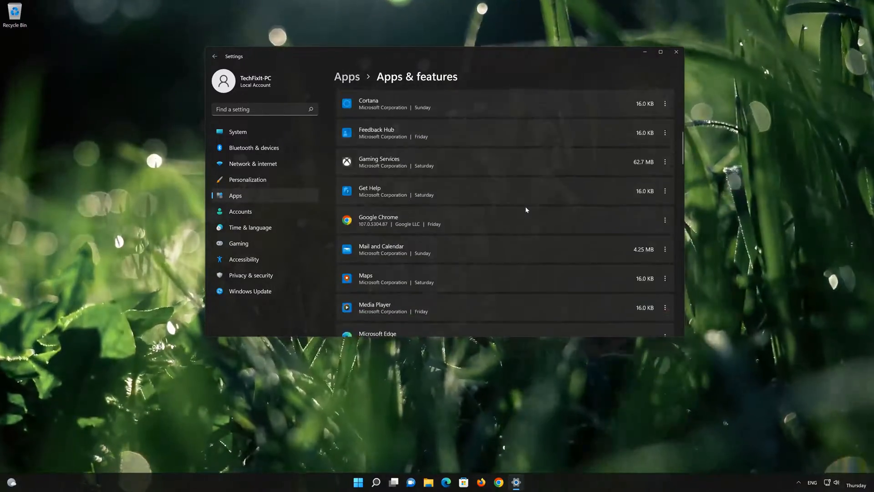
scroll("down", 3)
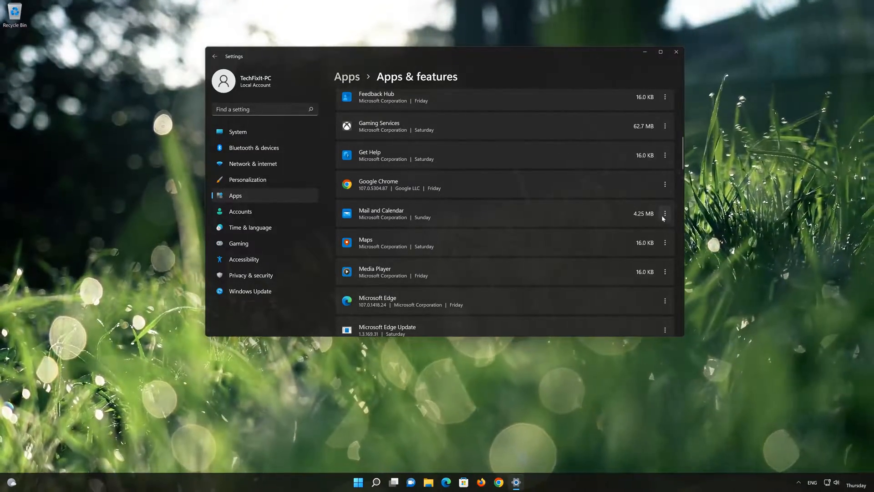
left_click(665, 213)
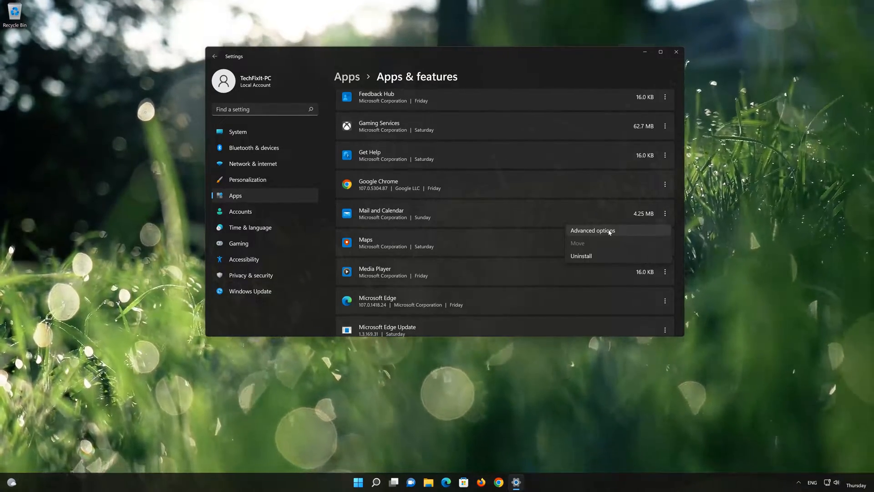
- In Mail and Calendar's advanced options, repair and then reset the app
left_click(591, 230)
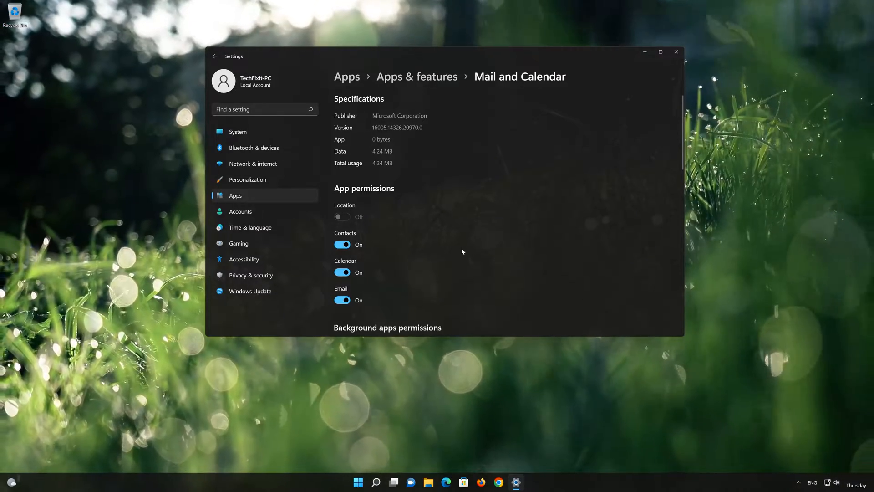
scroll("down", 3)
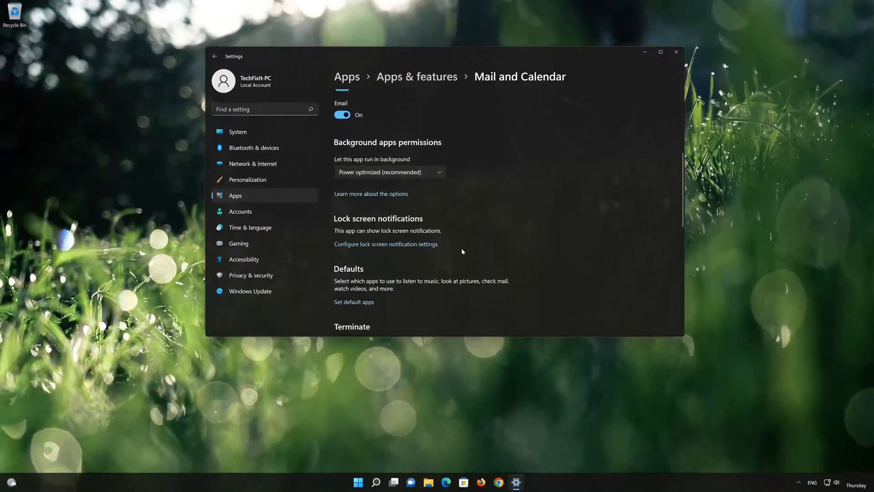
scroll("down", 3)
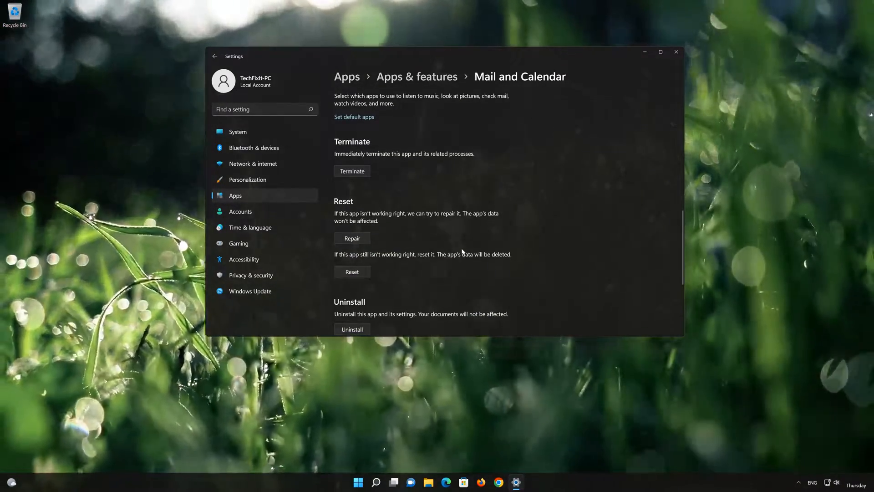
scroll("down", 3)
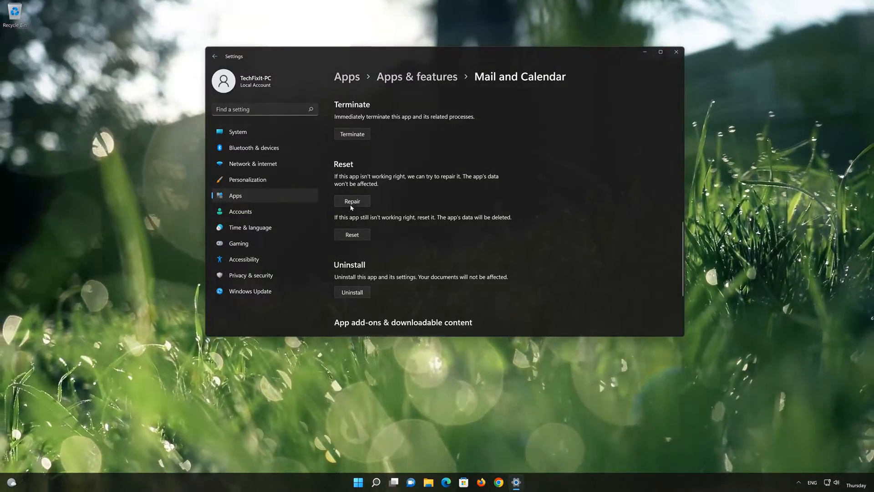
left_click(352, 201)
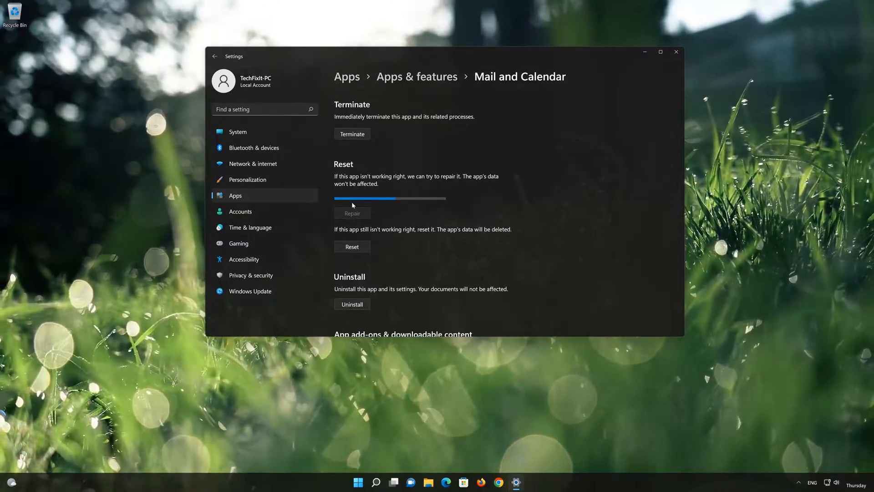
left_click(352, 201)
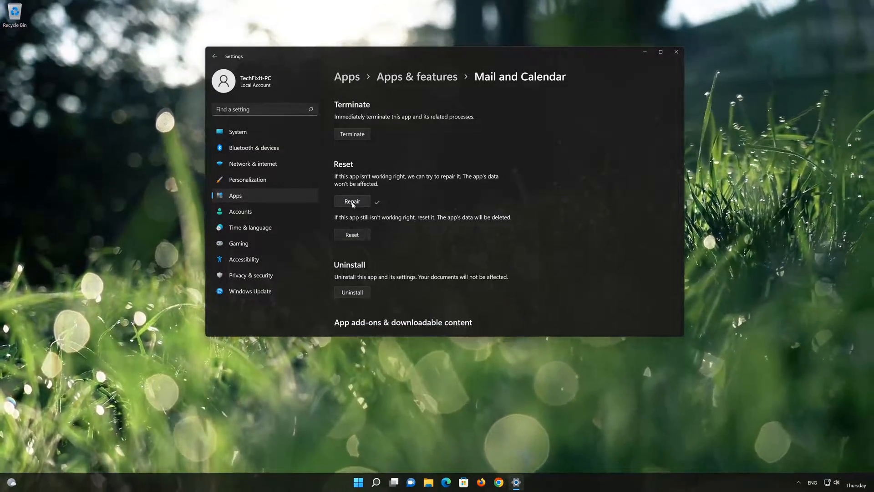
- Uninstall the Mail and Calendar app from its advanced options
scroll("down", 3)
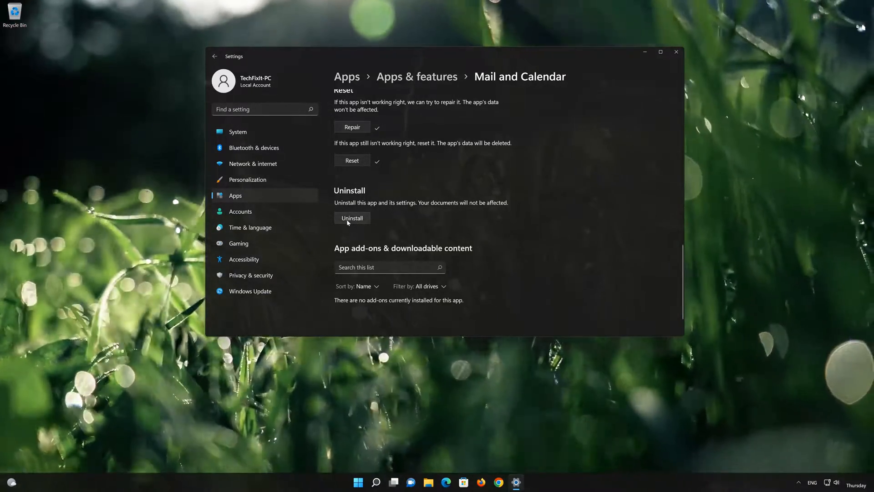
left_click(351, 218)
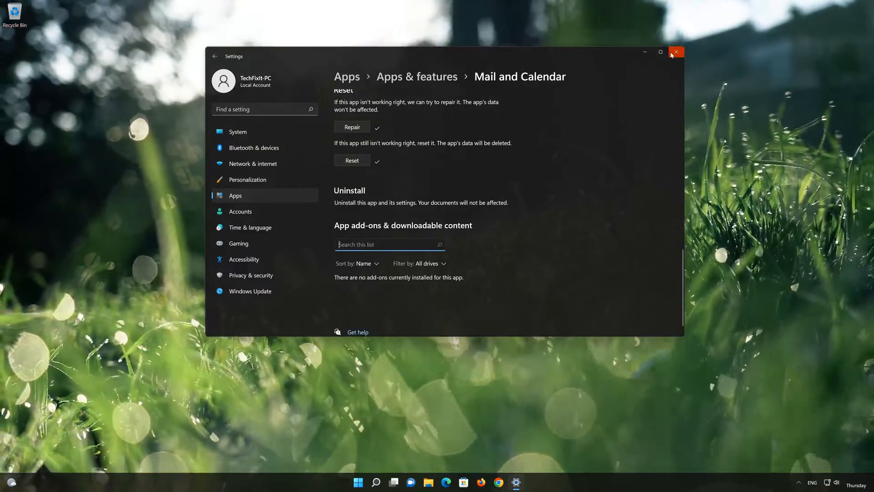
- Close Settings, launch Microsoft Store and search 'mail and calendar' to reach its listing
left_click(677, 51)
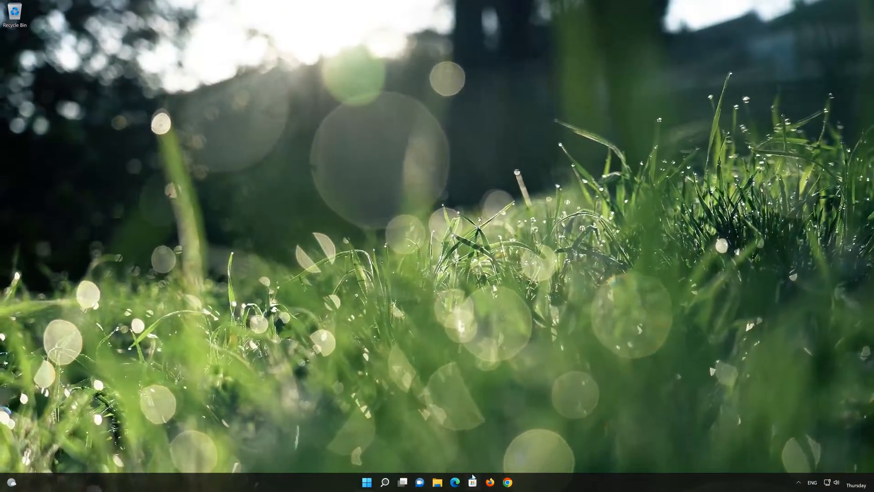
left_click(473, 483)
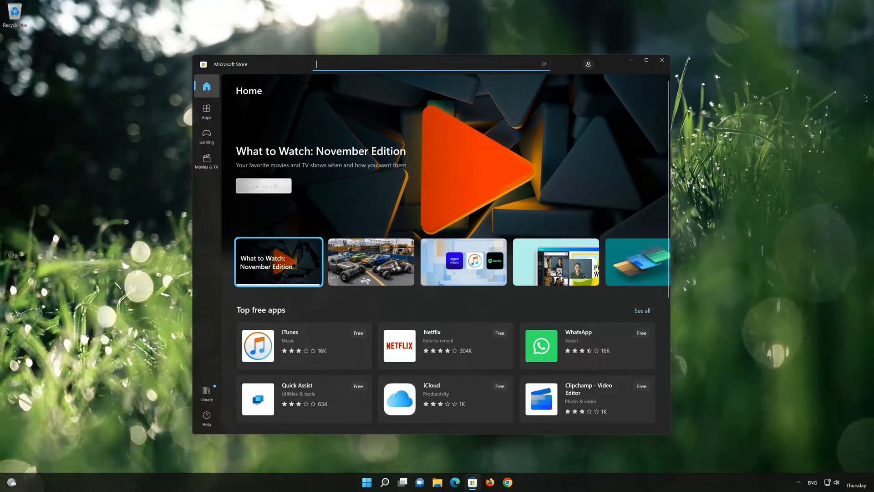
type("mail and calen")
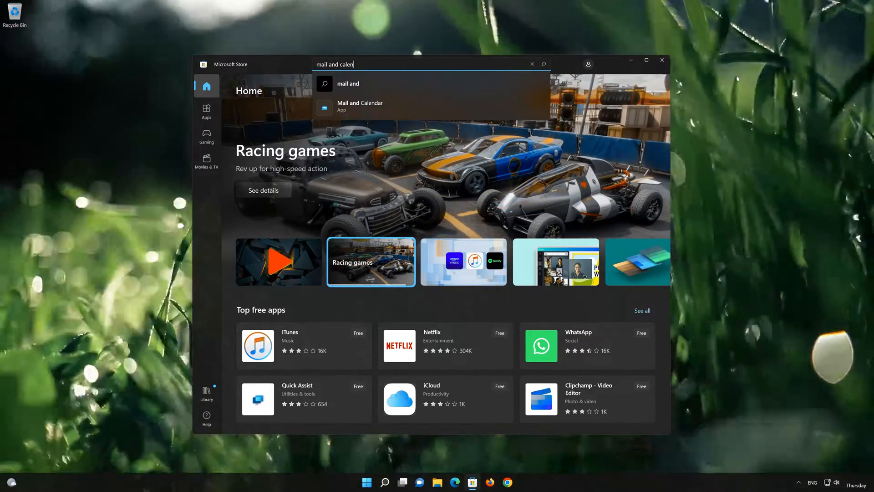
type("dar")
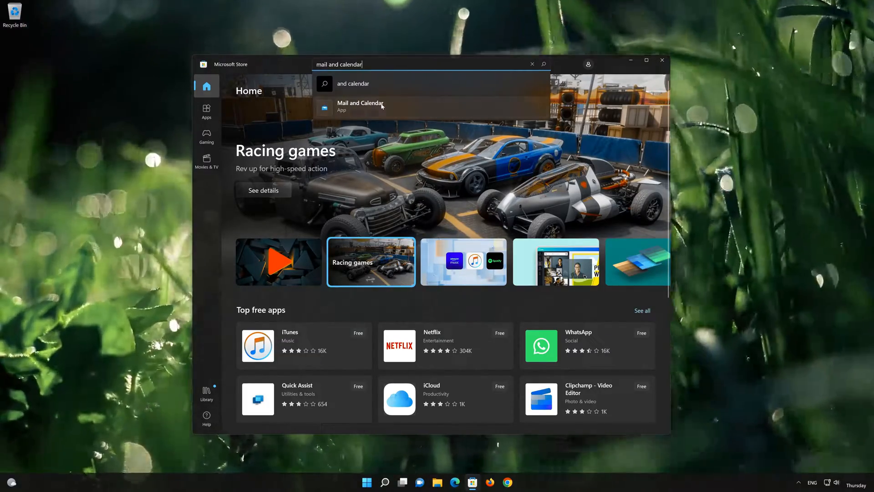
left_click(361, 106)
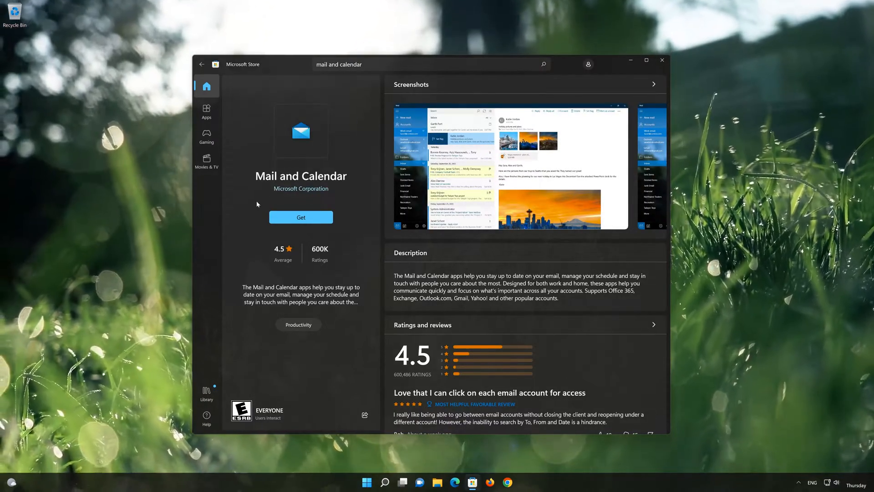
mouse_move(275, 240)
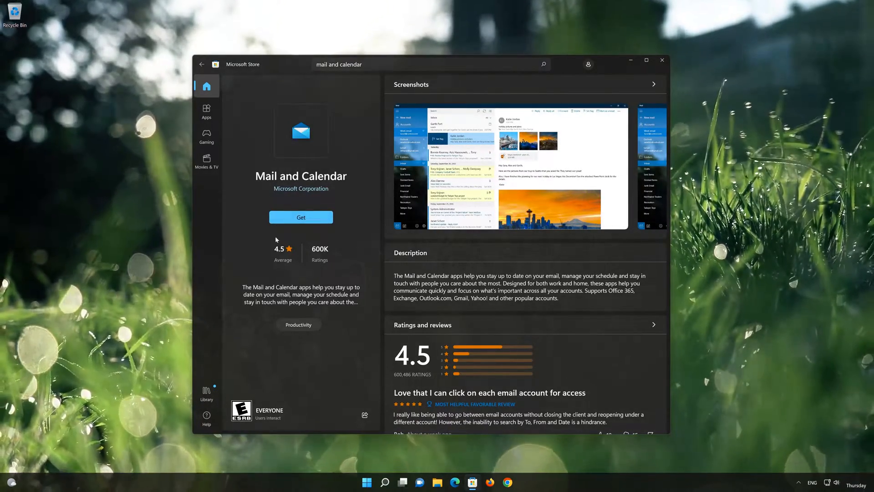
- Get the Mail and Calendar app so it installs into the All apps list
left_click(300, 217)
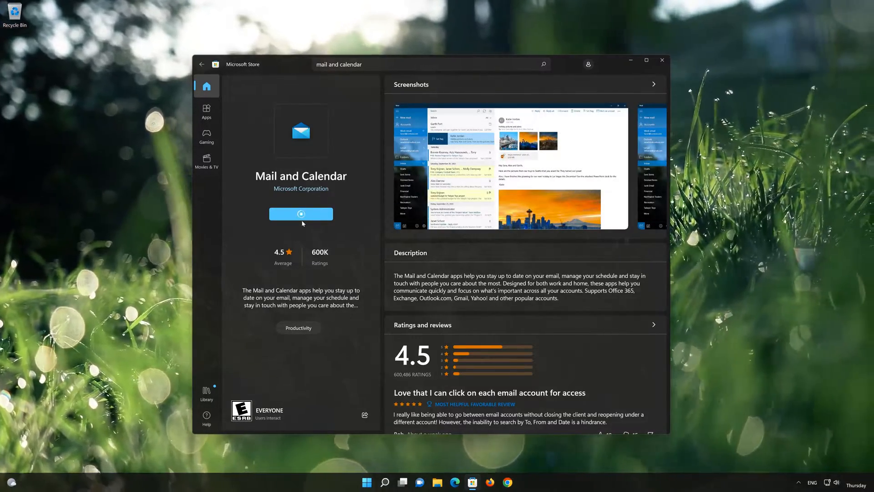
left_click(300, 213)
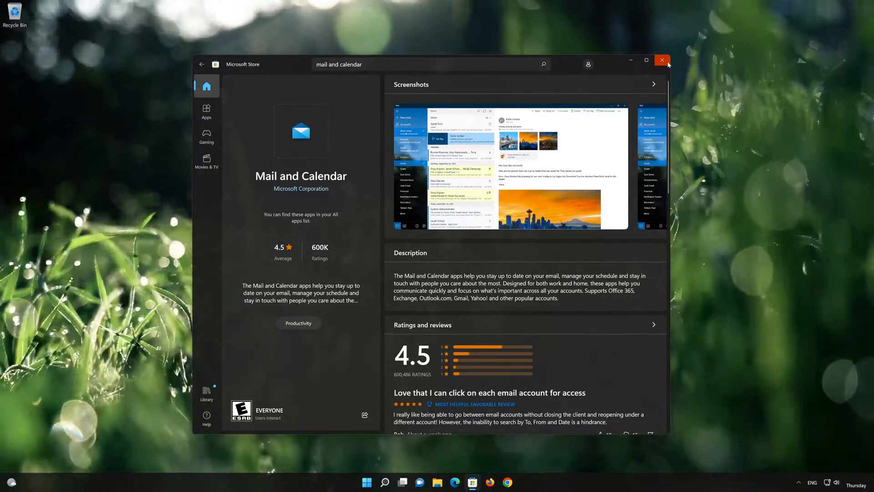
- Close the Store, search 'mail' and go to the Mail app's settings page
left_click(662, 60)
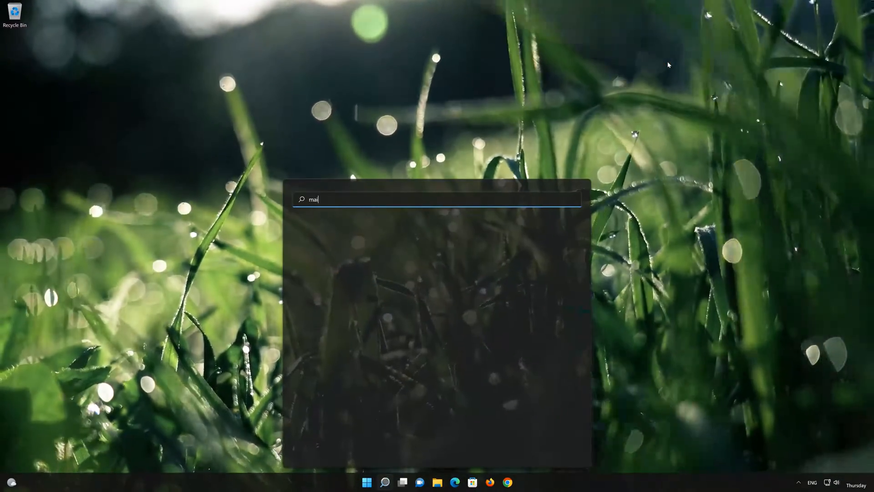
type("l")
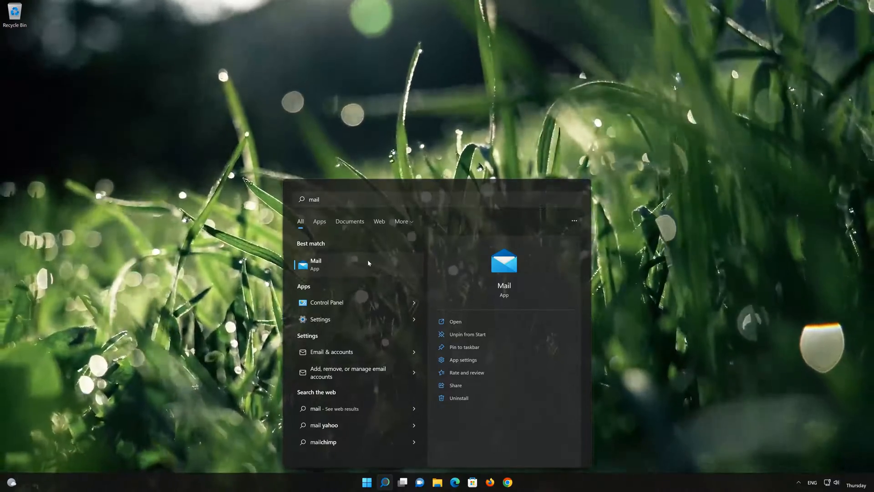
left_click(316, 264)
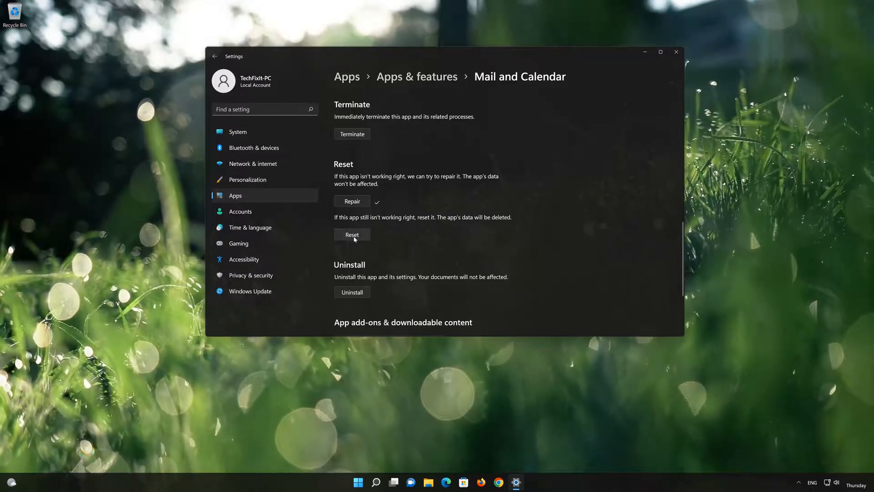
- Reset the reinstalled Mail and Calendar app's data, then close Settings
left_click(352, 234)
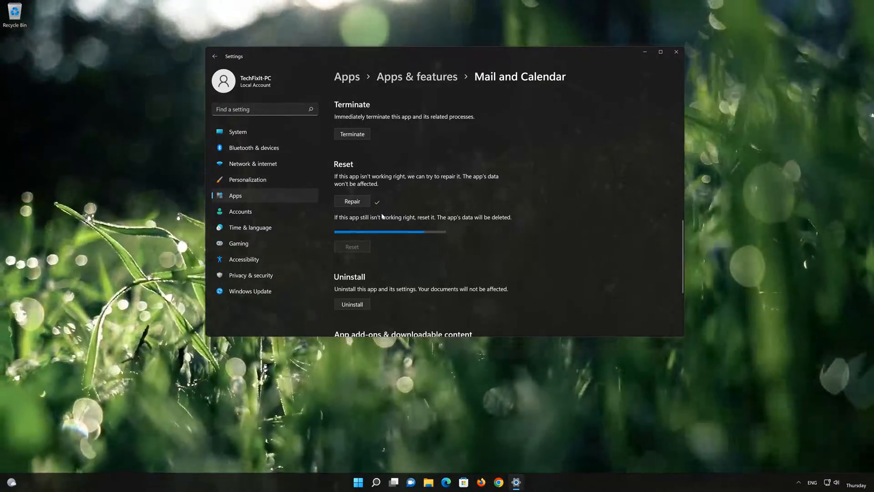
left_click(677, 52)
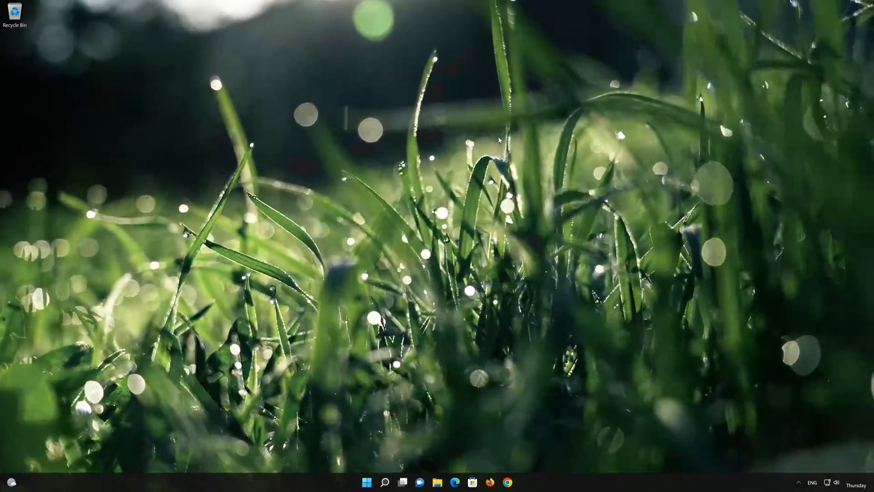
- Relaunch Settings from Start and go to Network & internet
left_click(366, 483)
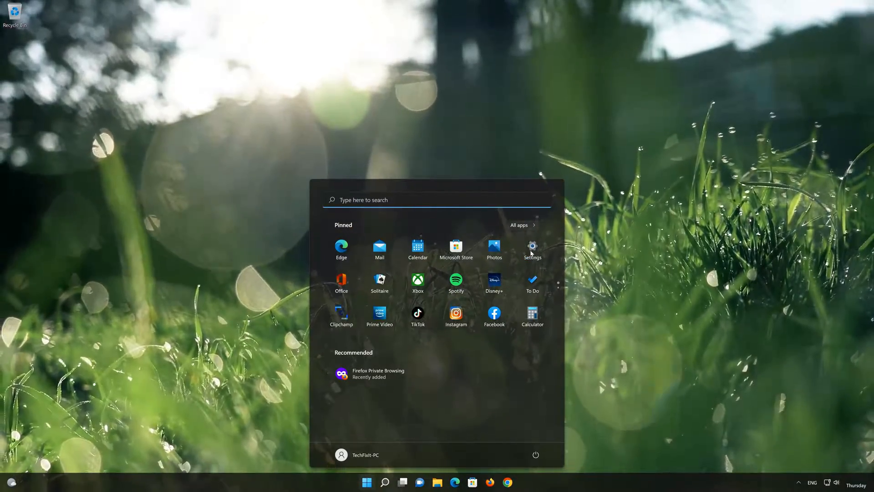
left_click(532, 245)
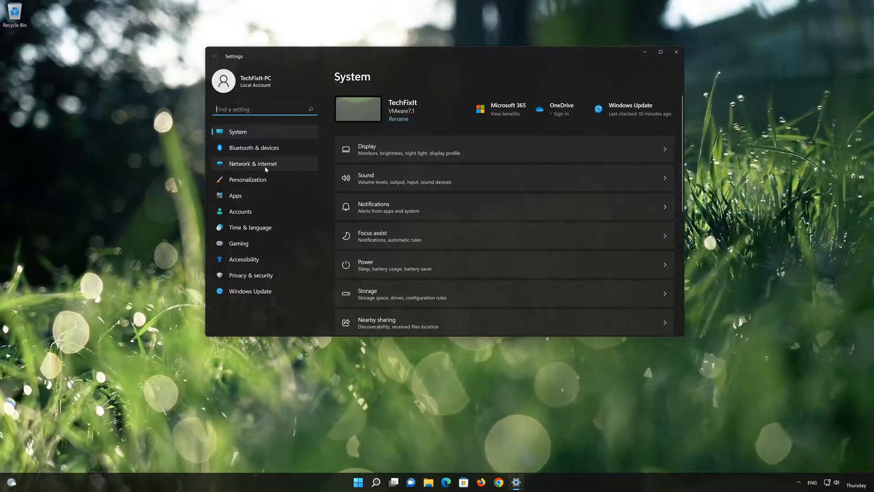
left_click(252, 163)
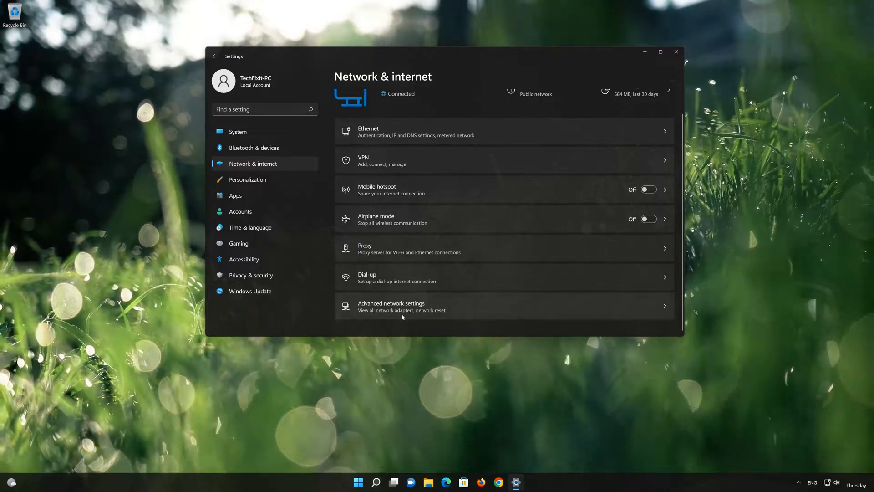
- Reach the Network reset page through Advanced network settings
left_click(402, 306)
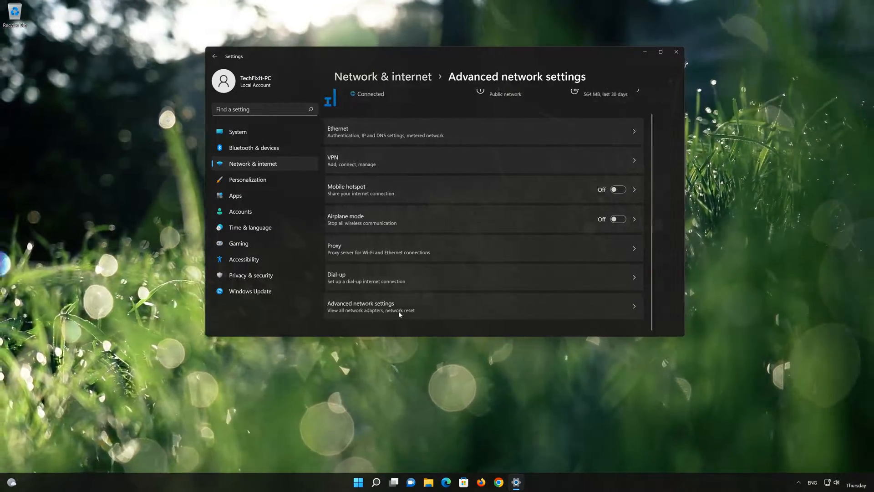
left_click(360, 306)
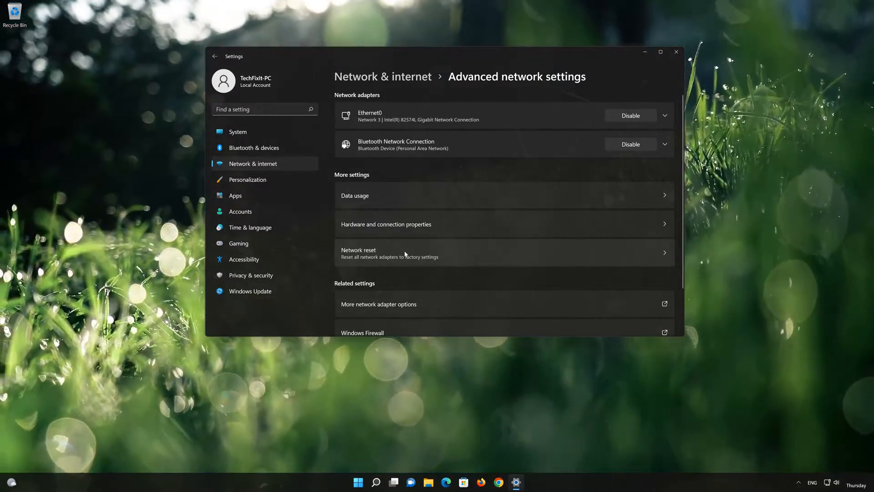
left_click(359, 249)
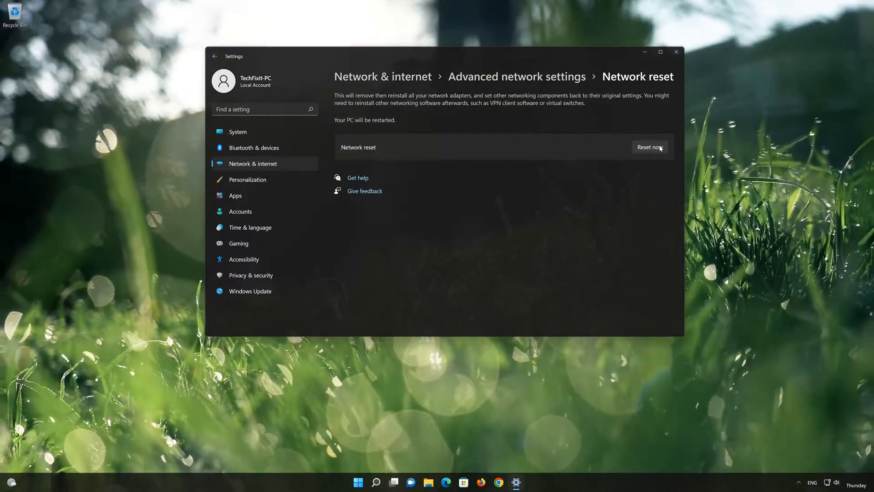
- Run Reset now, confirm it, and dismiss the 5-minute shutdown notice
left_click(650, 146)
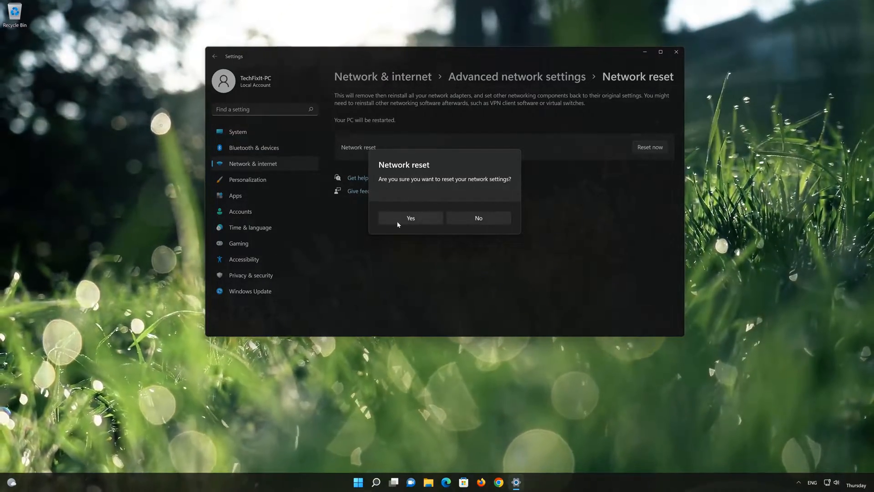
left_click(478, 218)
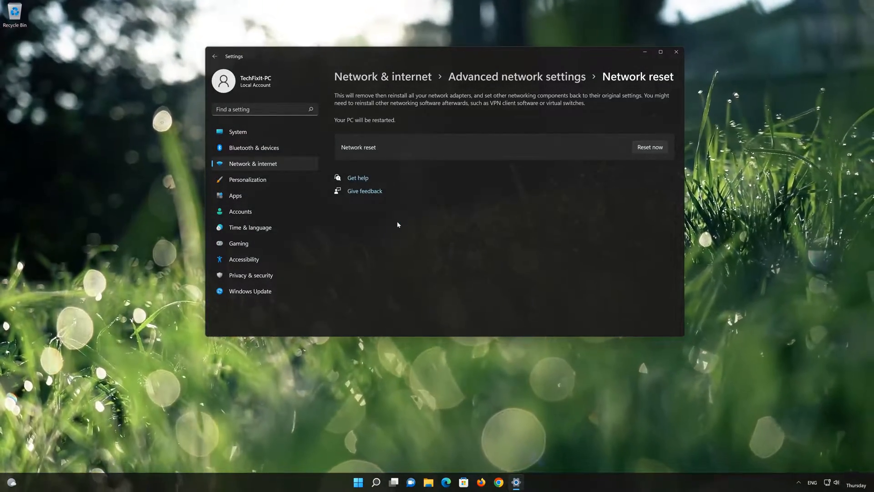
left_click(650, 147)
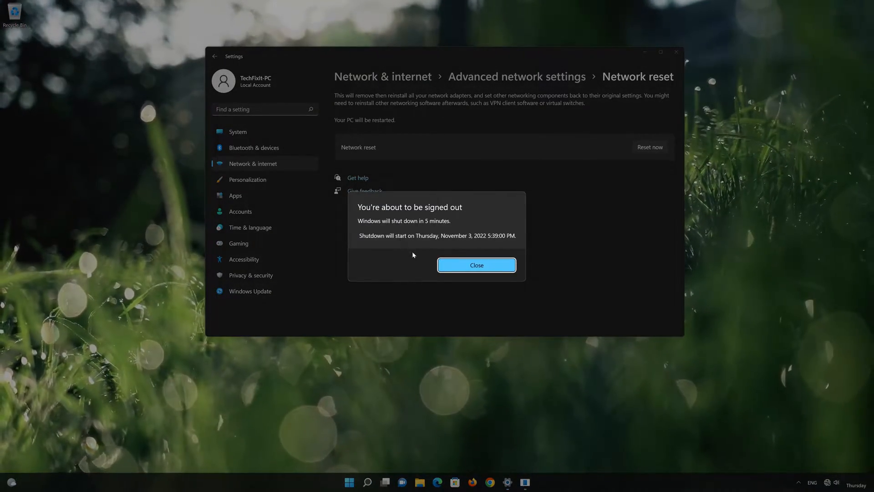
left_click(476, 265)
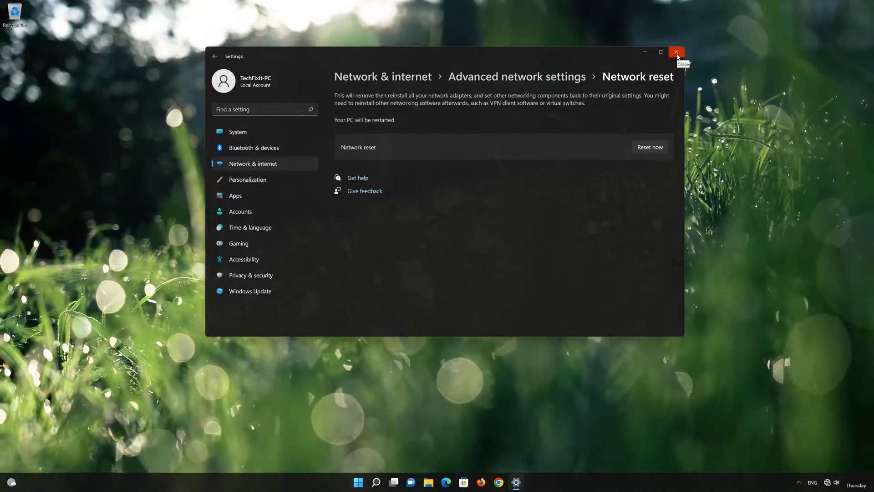
- Close Settings and restart the PC from the Start menu power options
left_click(676, 52)
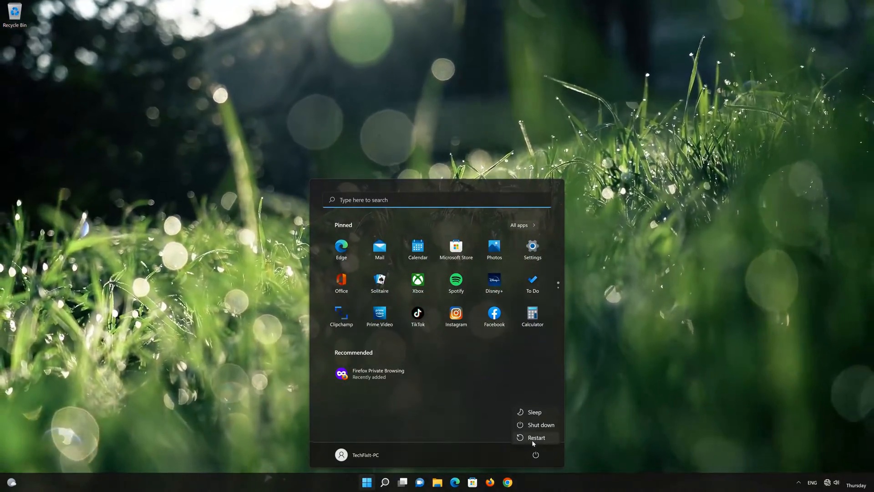
left_click(535, 437)
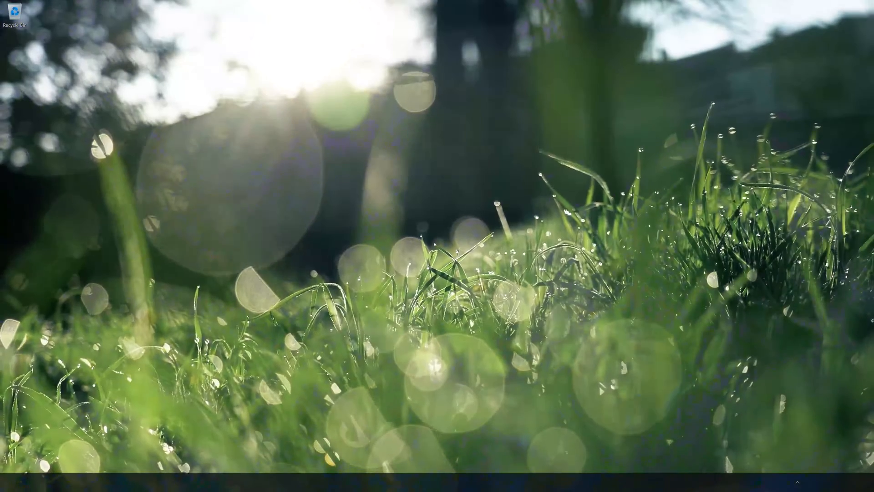
- Reopen Settings from Start and go to Network & internet for the Ethernet connection
left_click(366, 482)
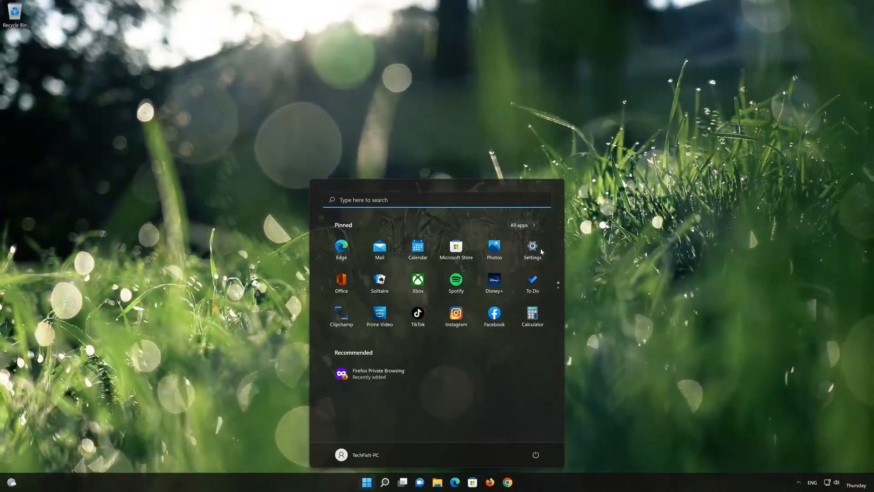
left_click(531, 246)
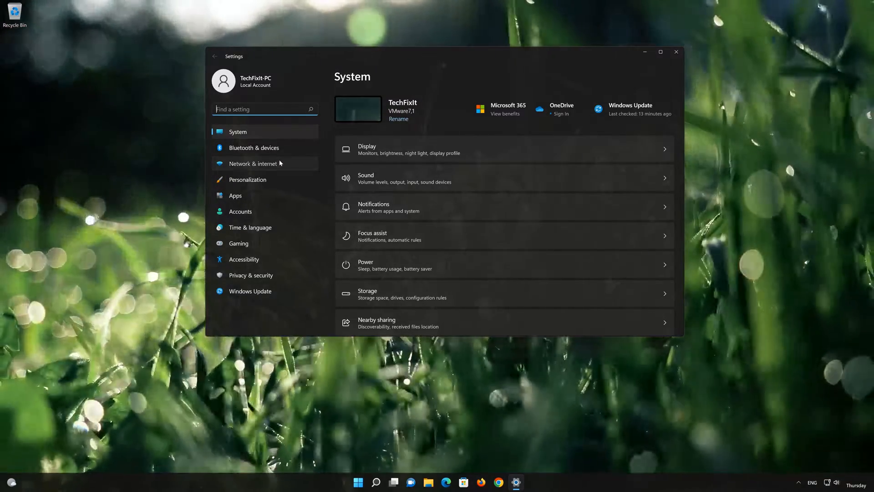
left_click(253, 163)
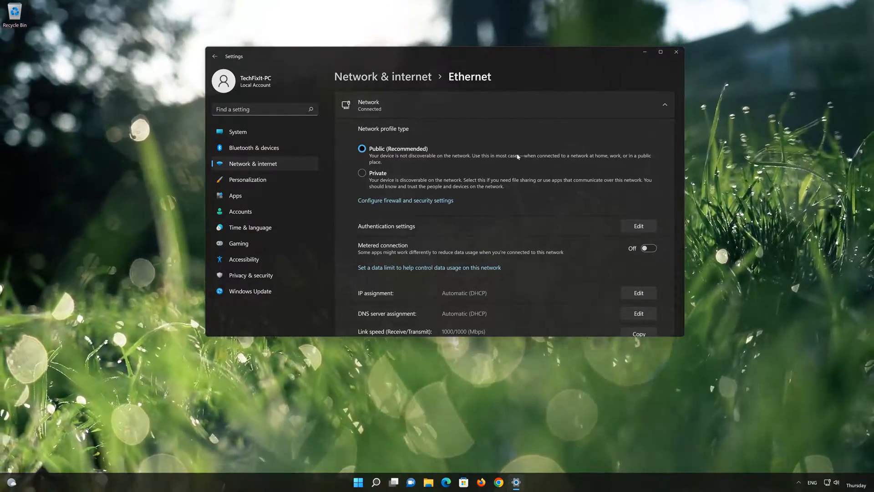
- Edit the Ethernet DNS server assignment and switch it from automatic to Manual
scroll("down", 3)
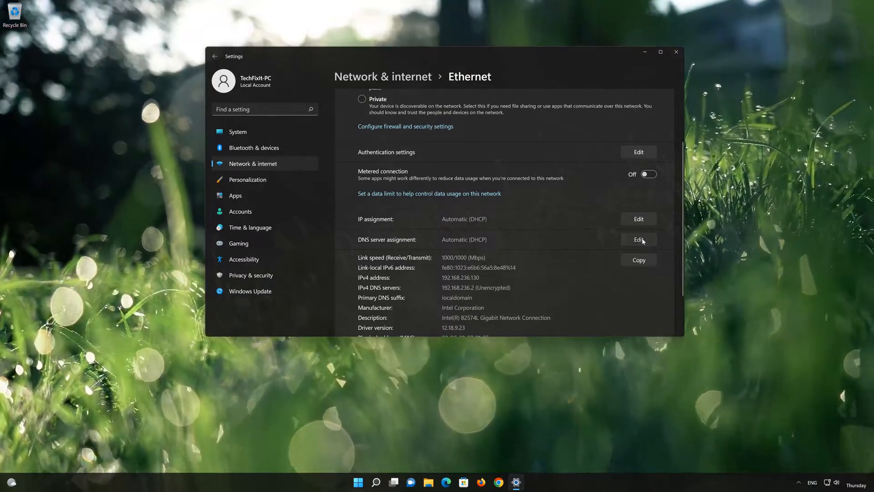
left_click(638, 240)
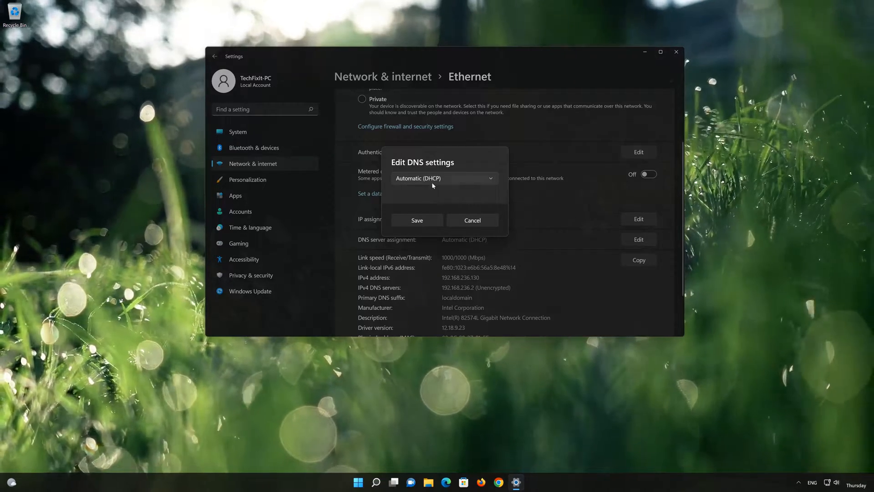
left_click(444, 177)
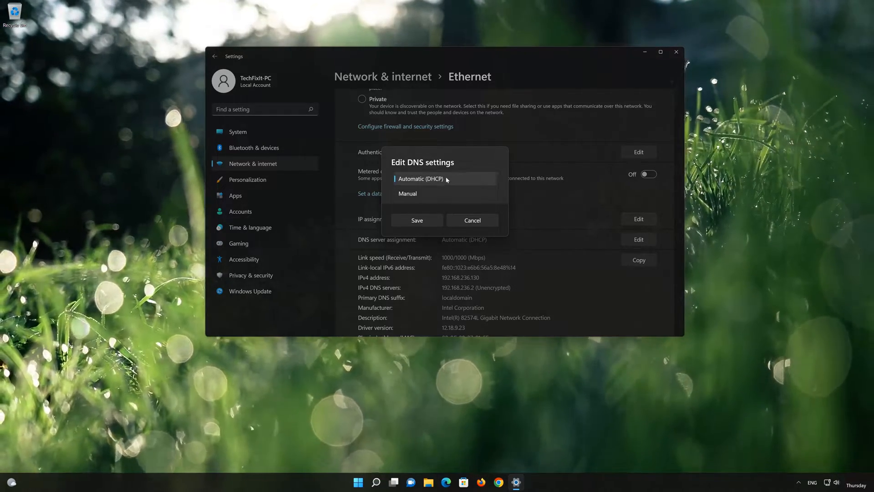
mouse_move(429, 193)
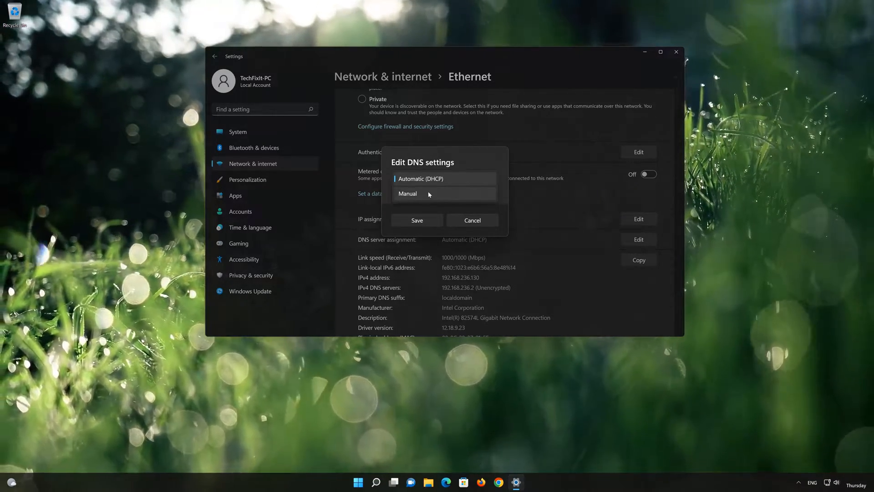
left_click(408, 193)
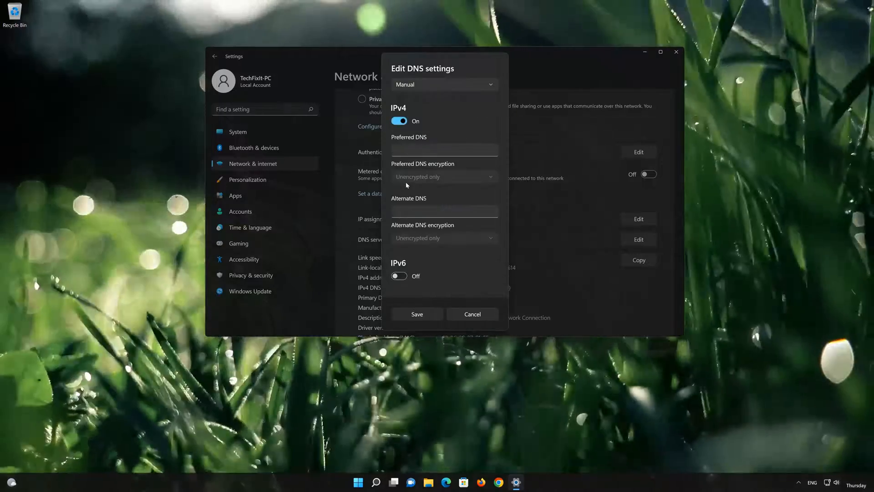
- Enter 8.8.8.8 as preferred DNS with Encrypted only (DNS over HTTPS)
left_click(444, 149)
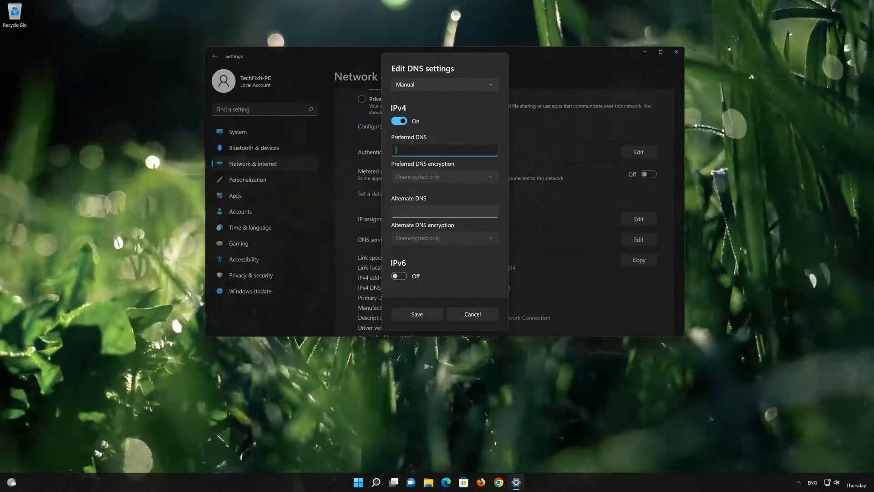
type("8")
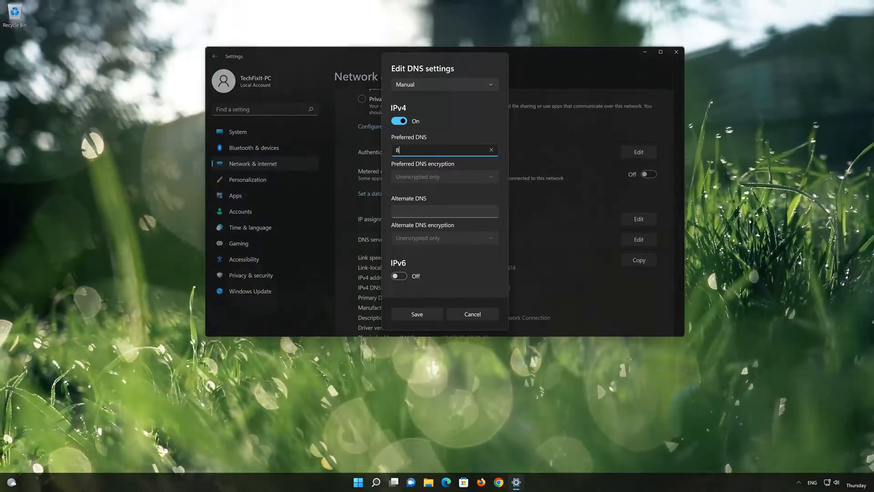
type(".8.8")
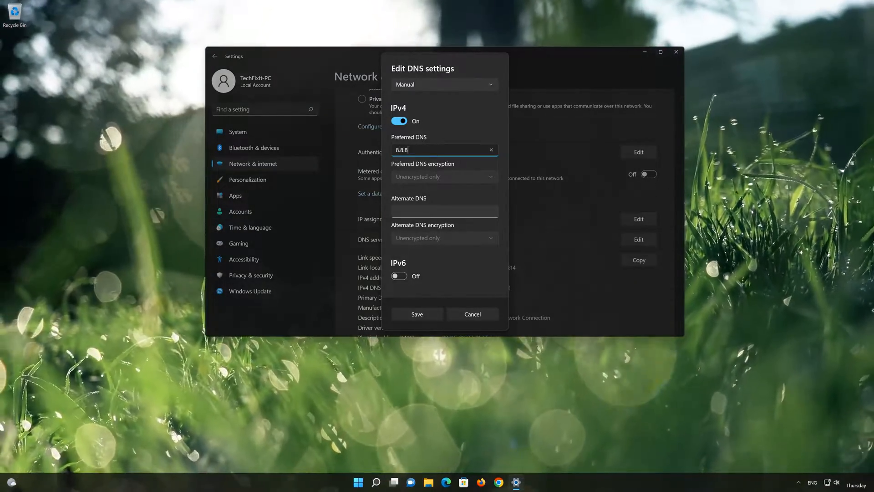
type("8")
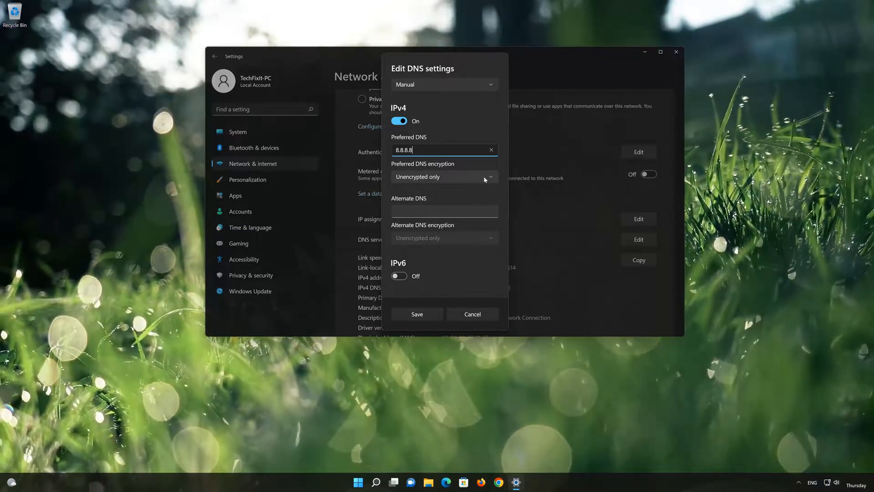
left_click(443, 176)
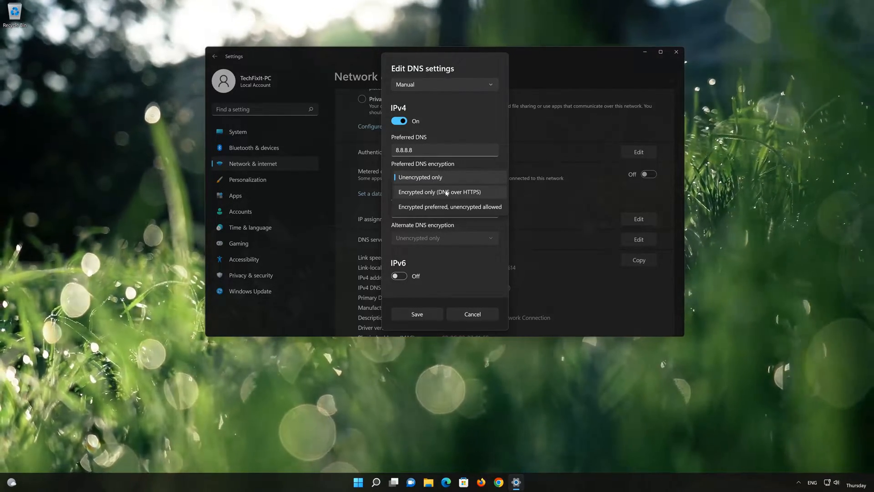
left_click(439, 192)
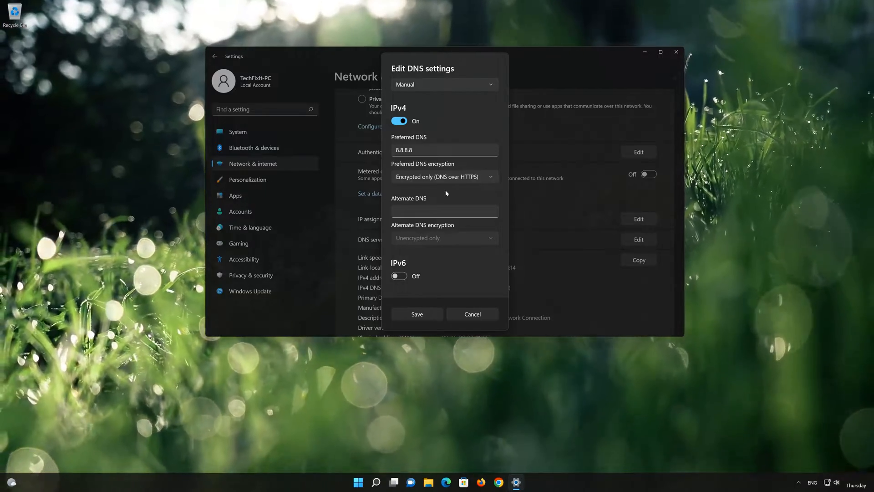
- Enter 8.8.4.4 as alternate DNS with Encrypted only (DNS over HTTPS)
left_click(444, 210)
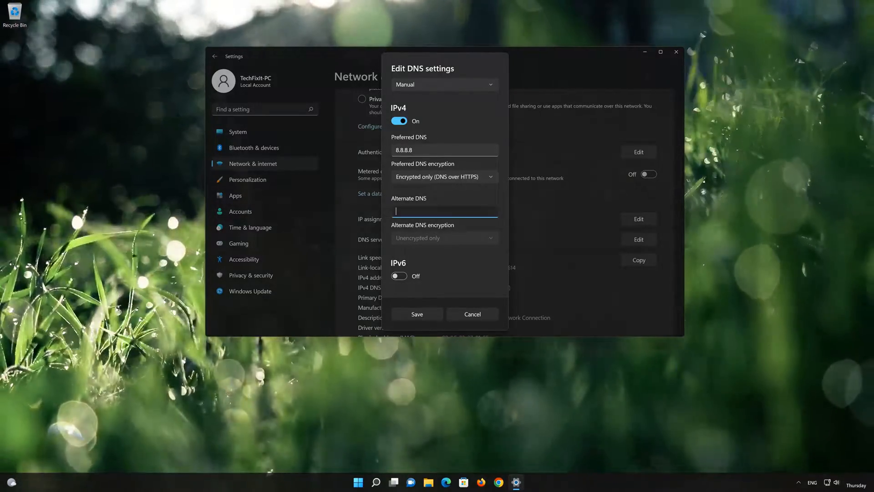
type("8")
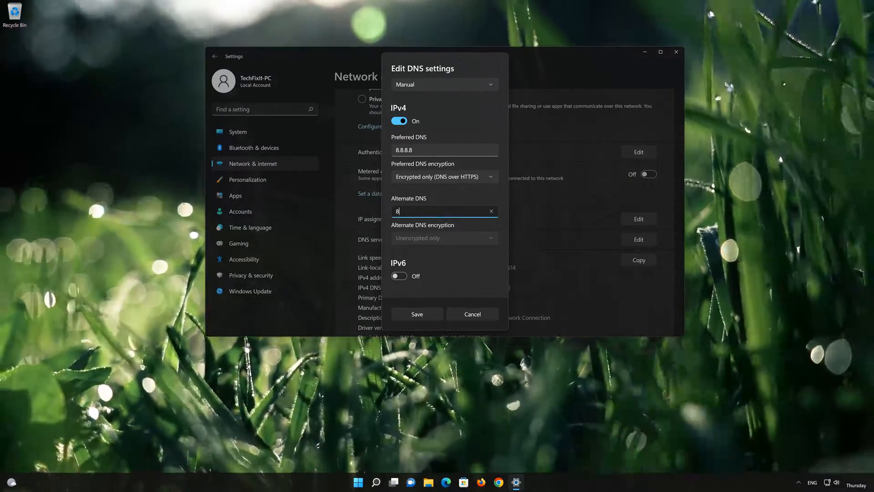
type(".8.8")
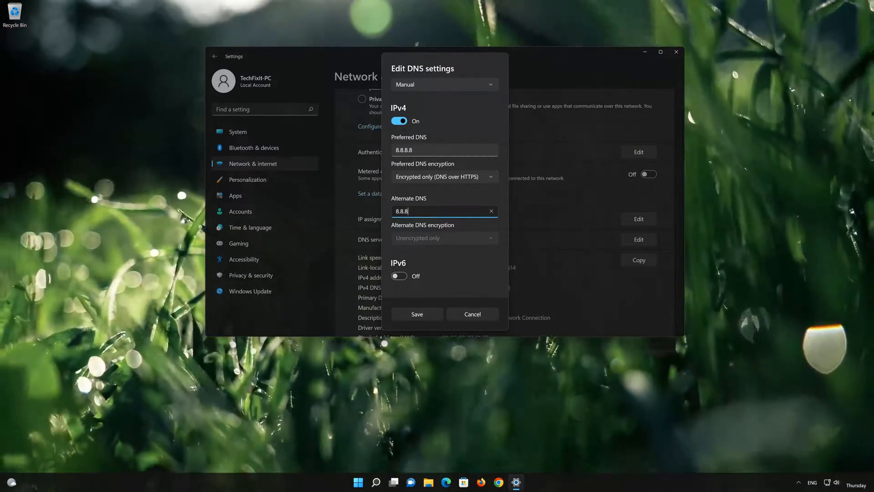
left_click(443, 237)
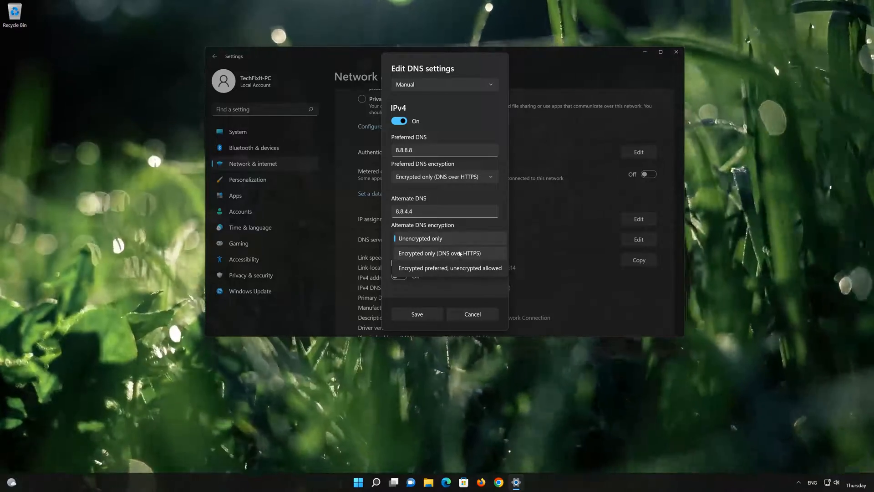
left_click(439, 253)
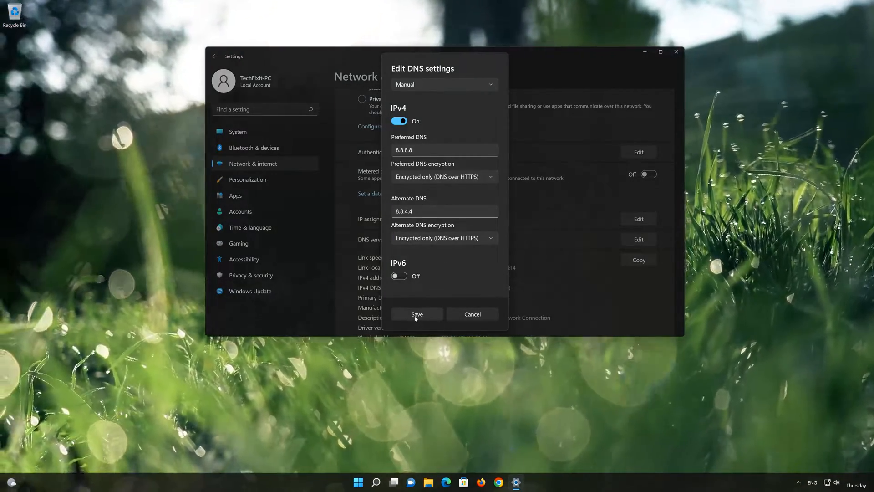
- Save the manual DNS settings and reopen the DNS dialog to verify both entries
left_click(416, 314)
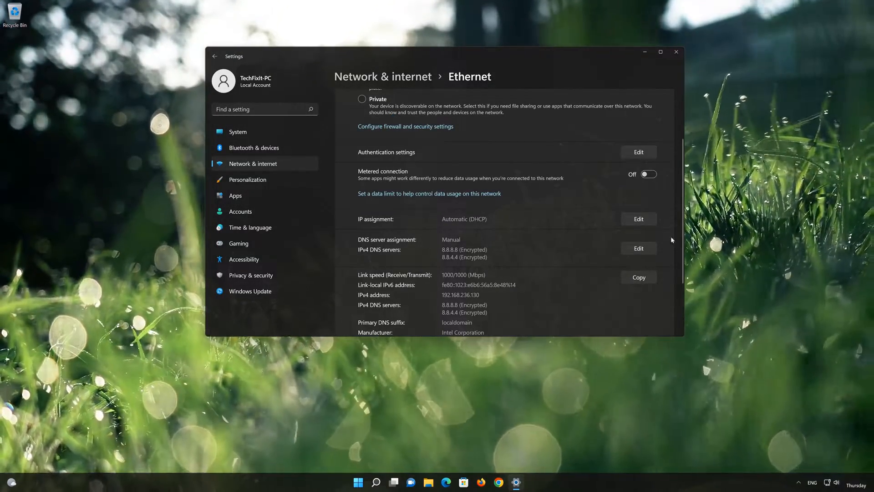
left_click(638, 248)
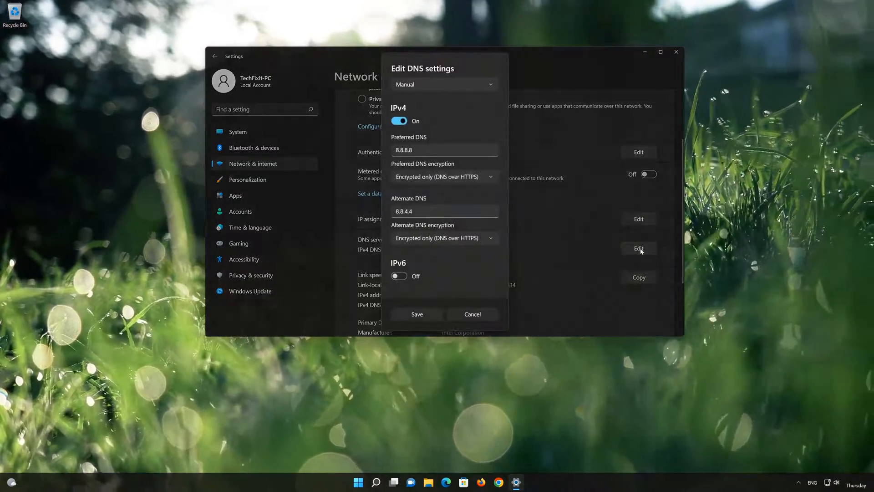